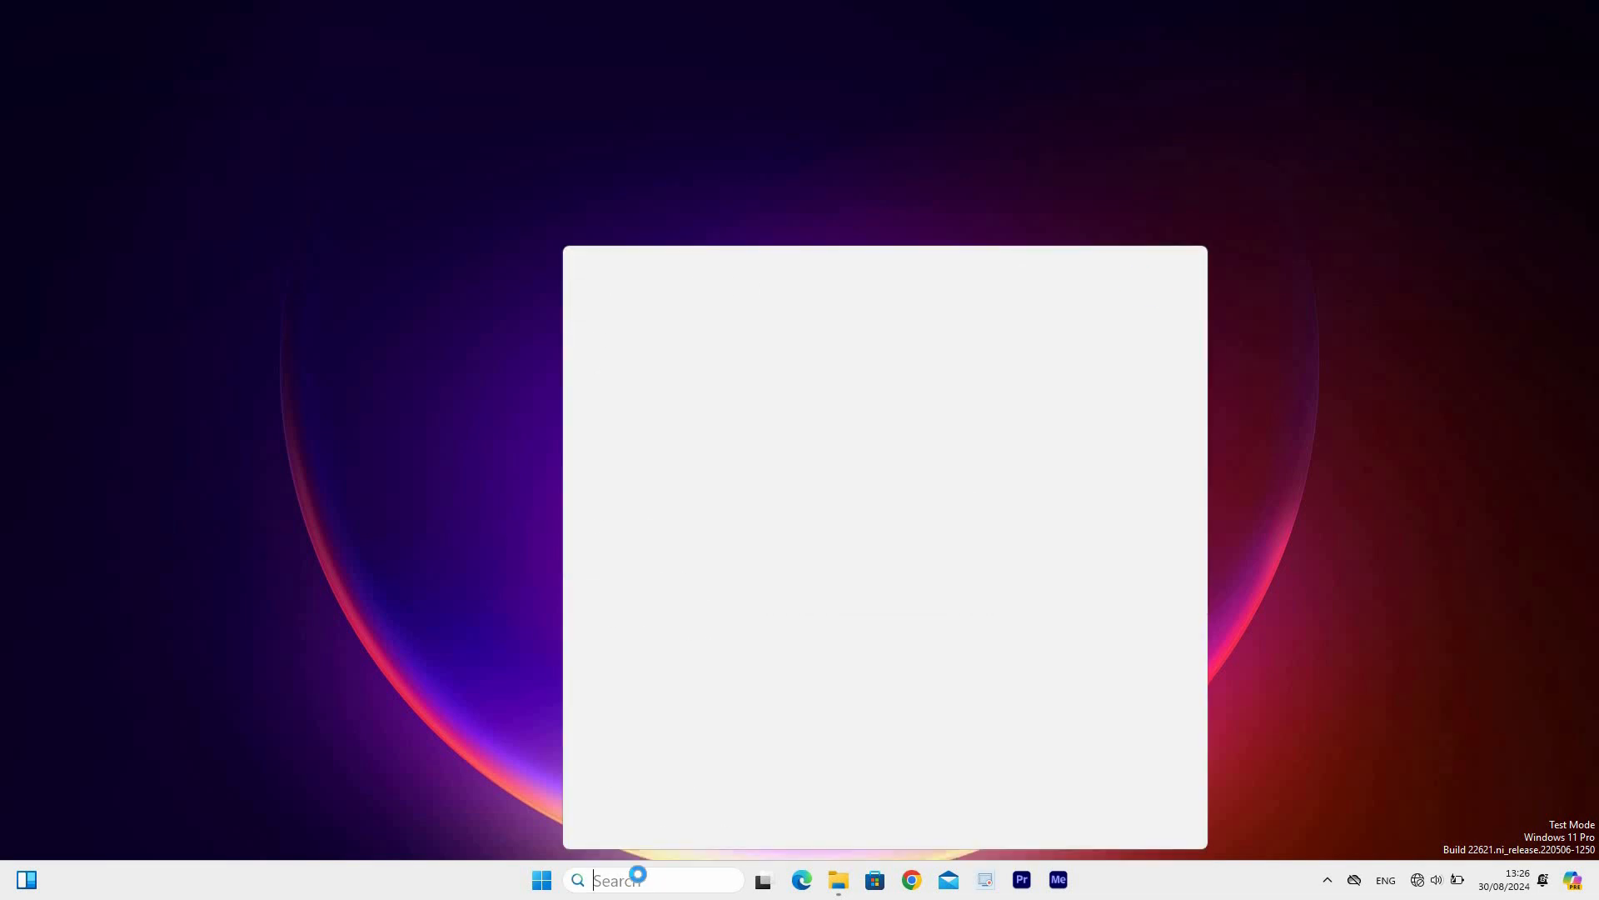
# Step: Launch Narrator from taskbar search for 'narrator' and decline the natural voices prompt
pyautogui.write('narrator')
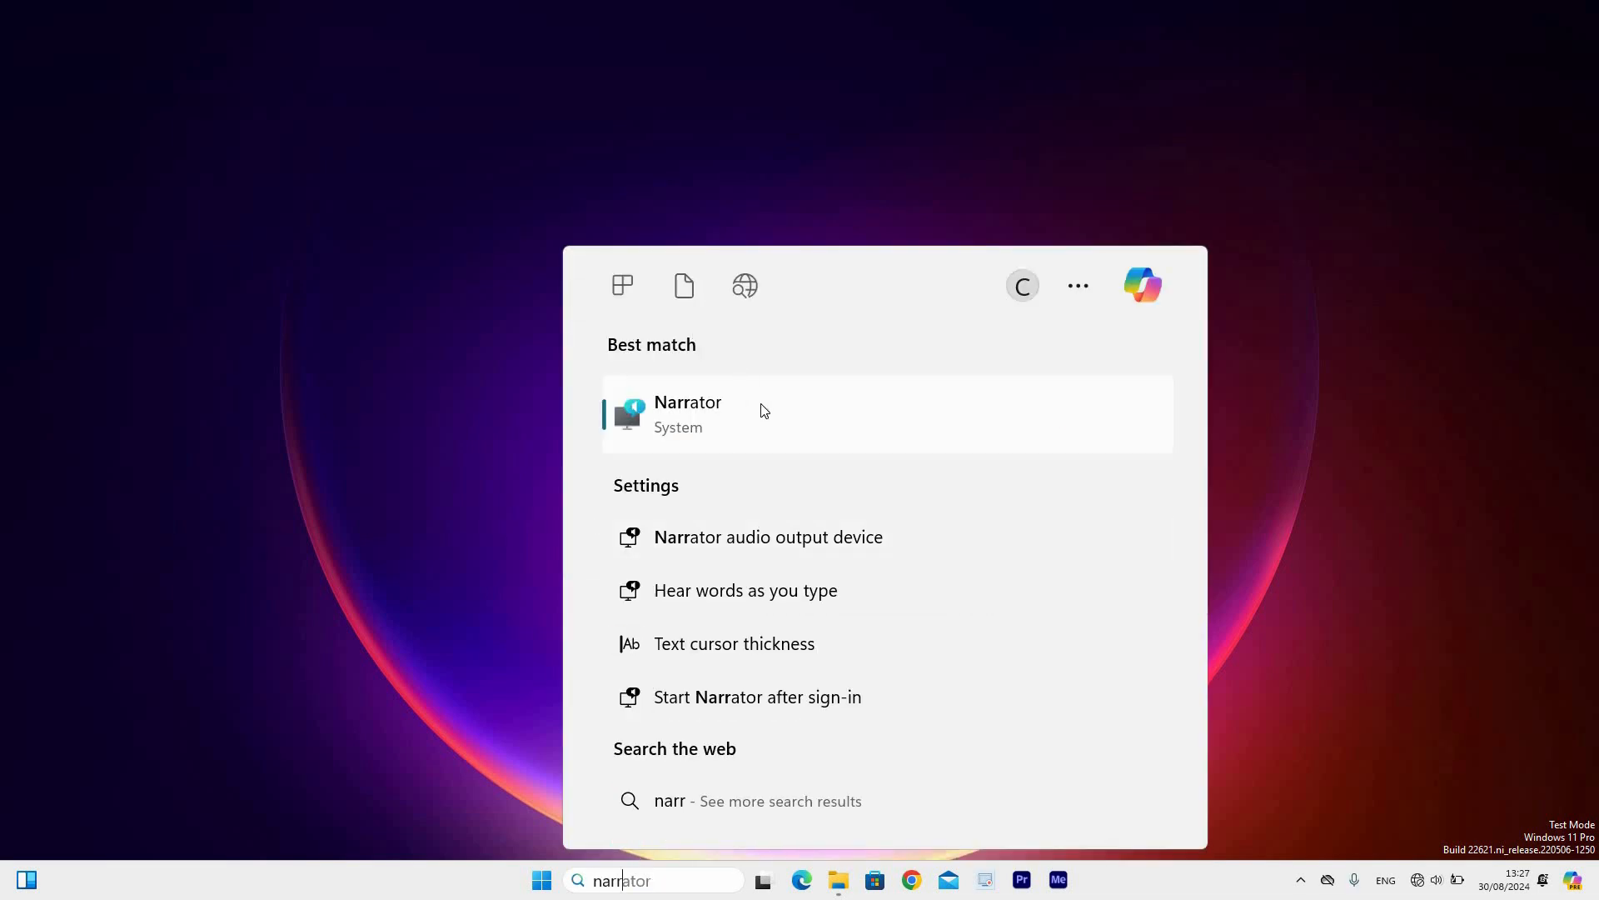
pyautogui.click(688, 413)
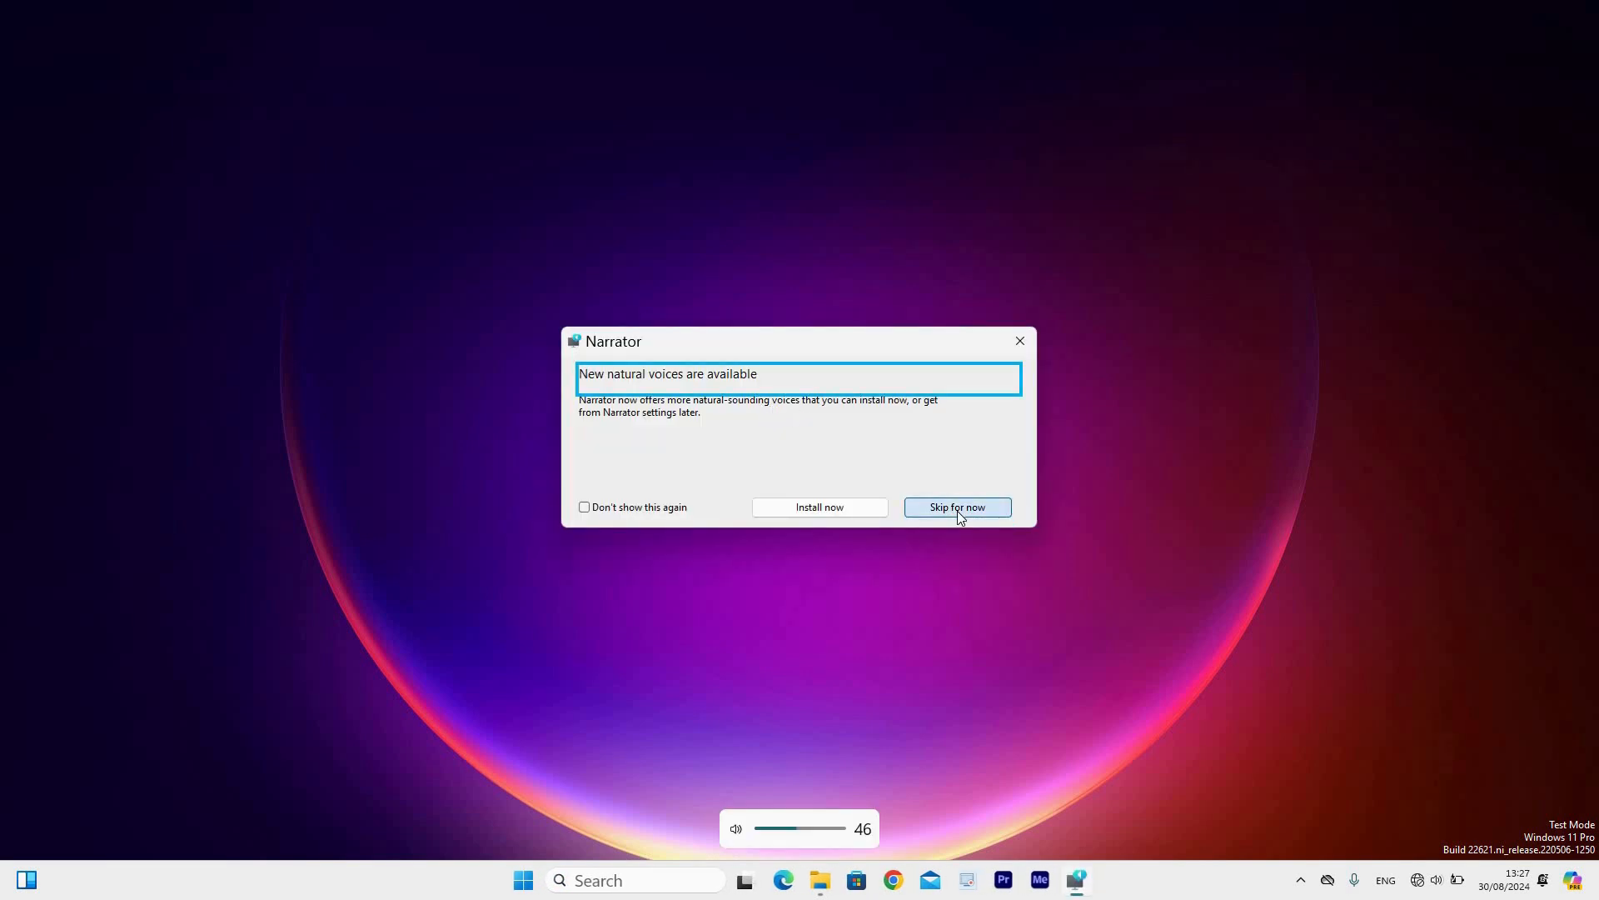
pyautogui.click(956, 506)
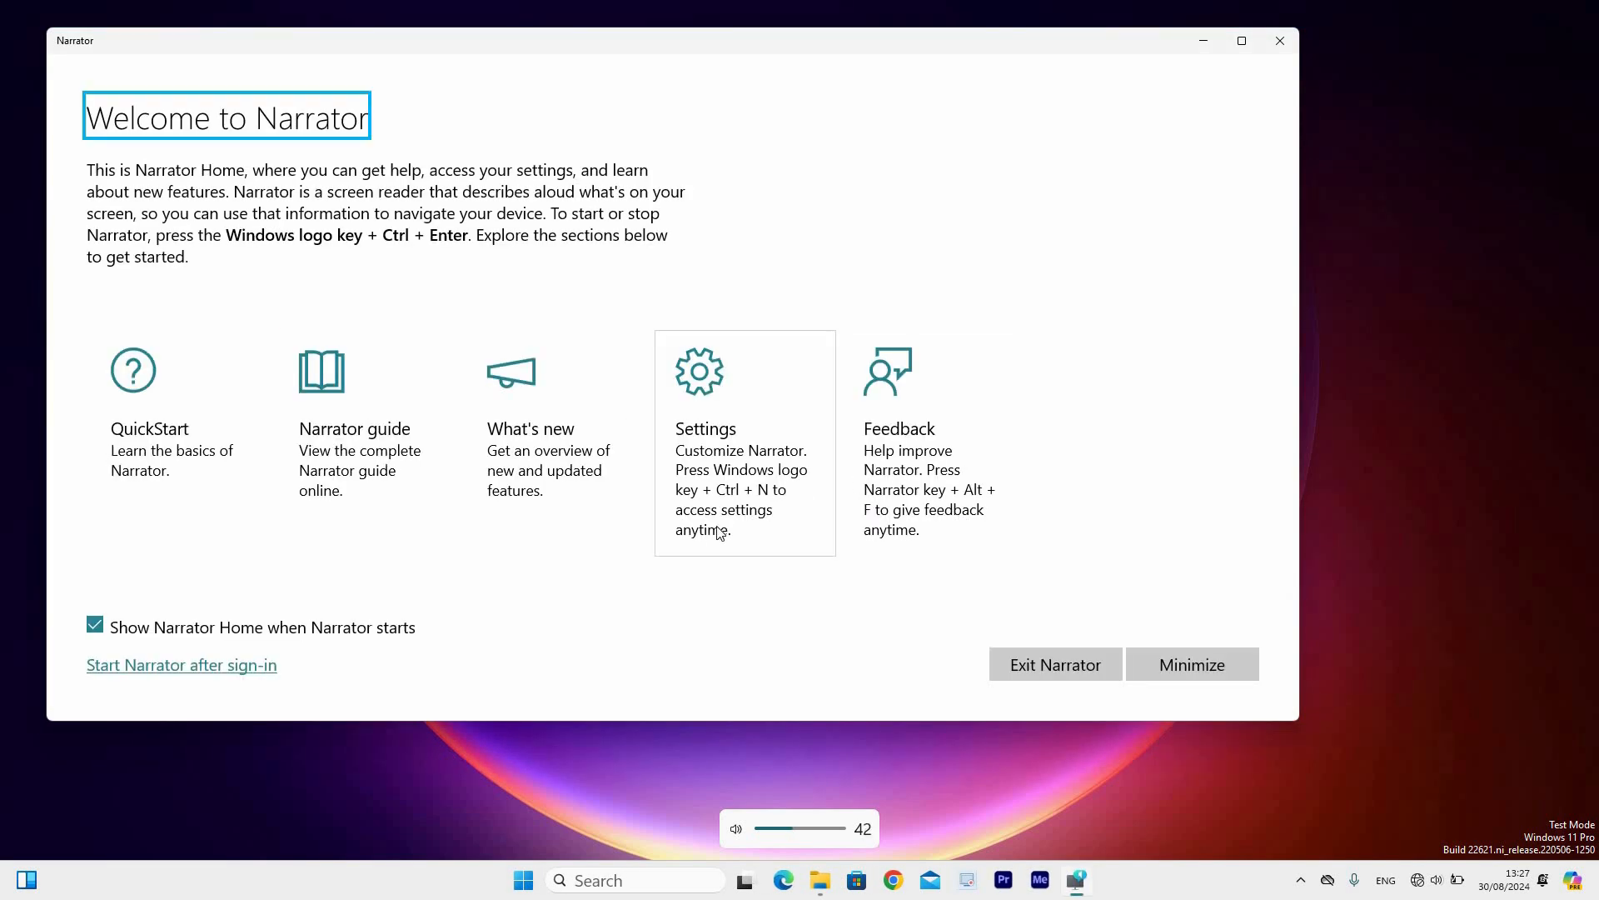
pyautogui.moveTo(767, 623)
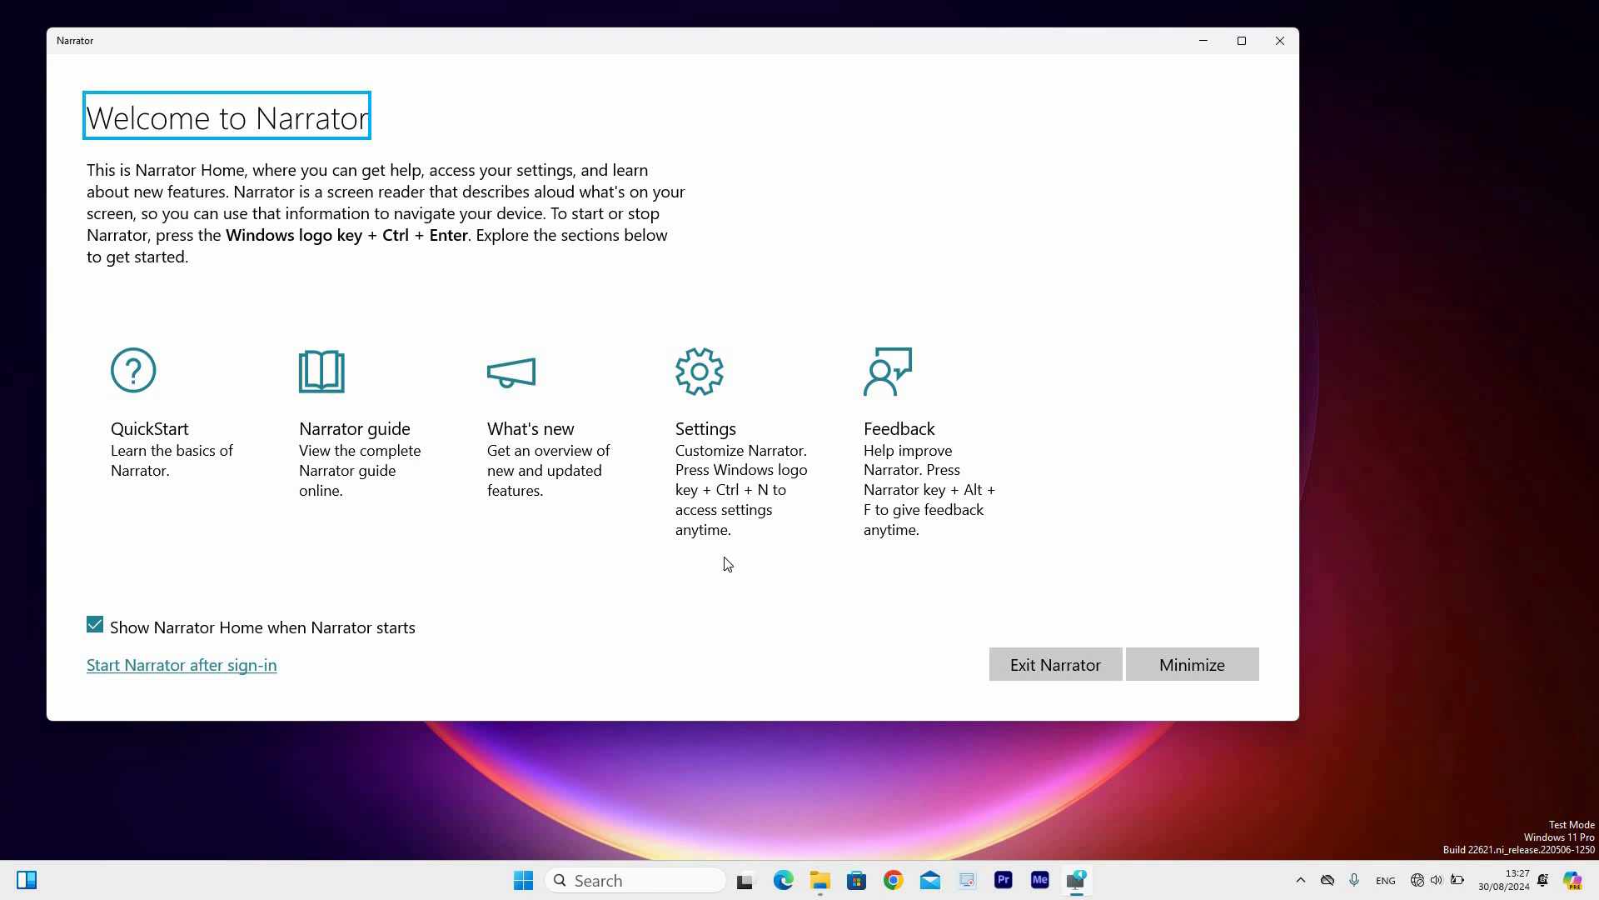
pyautogui.moveTo(663, 611)
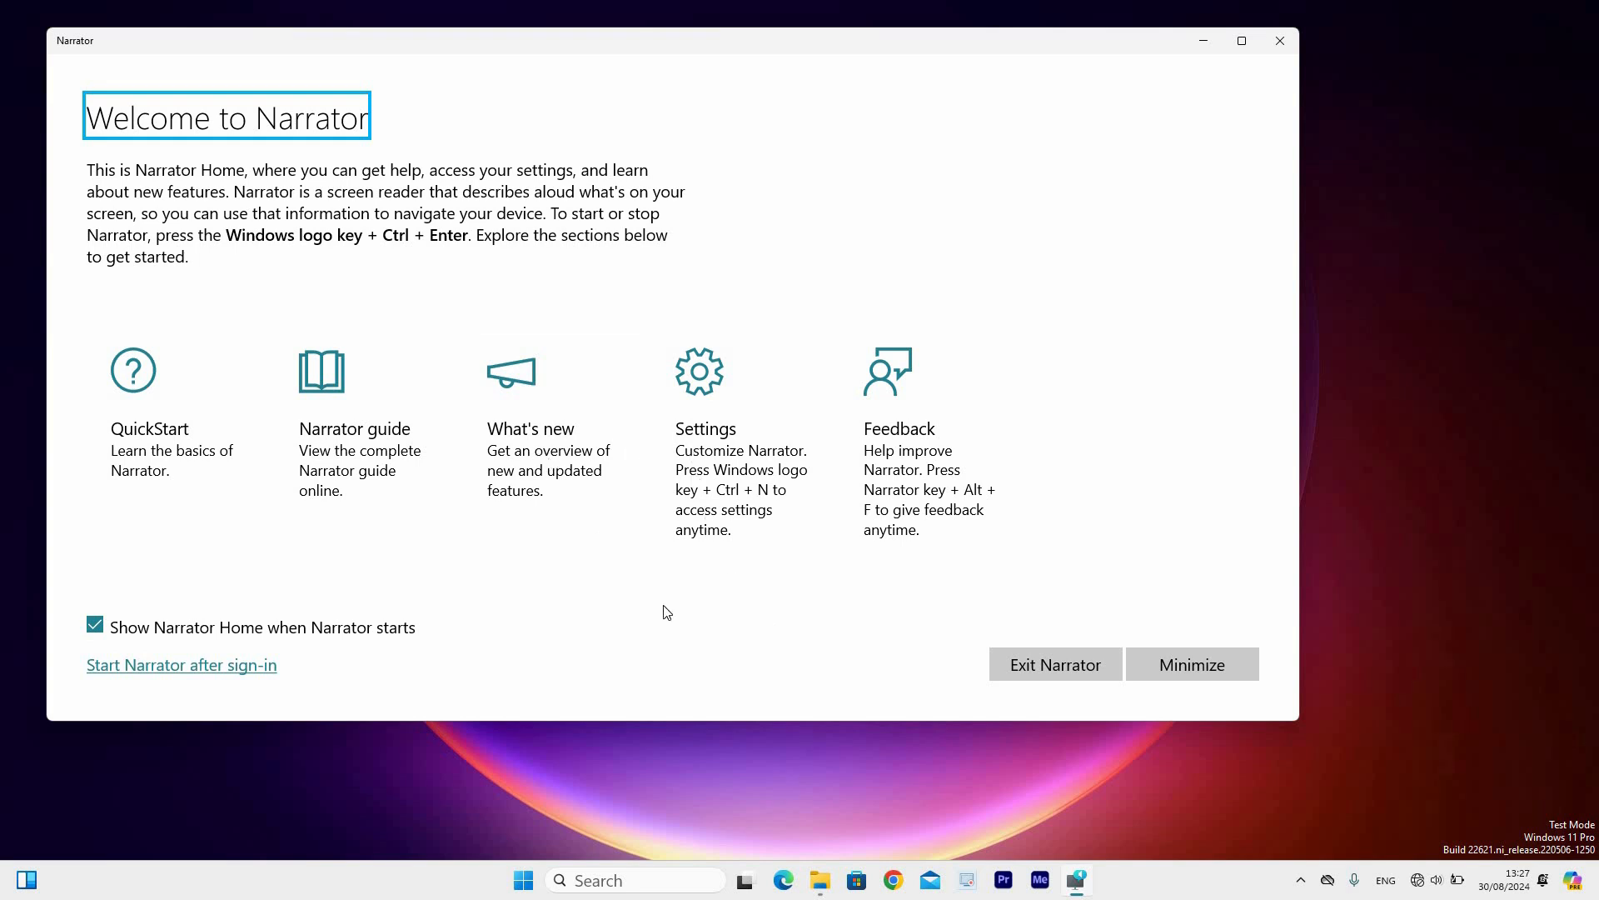
pyautogui.moveTo(540, 644)
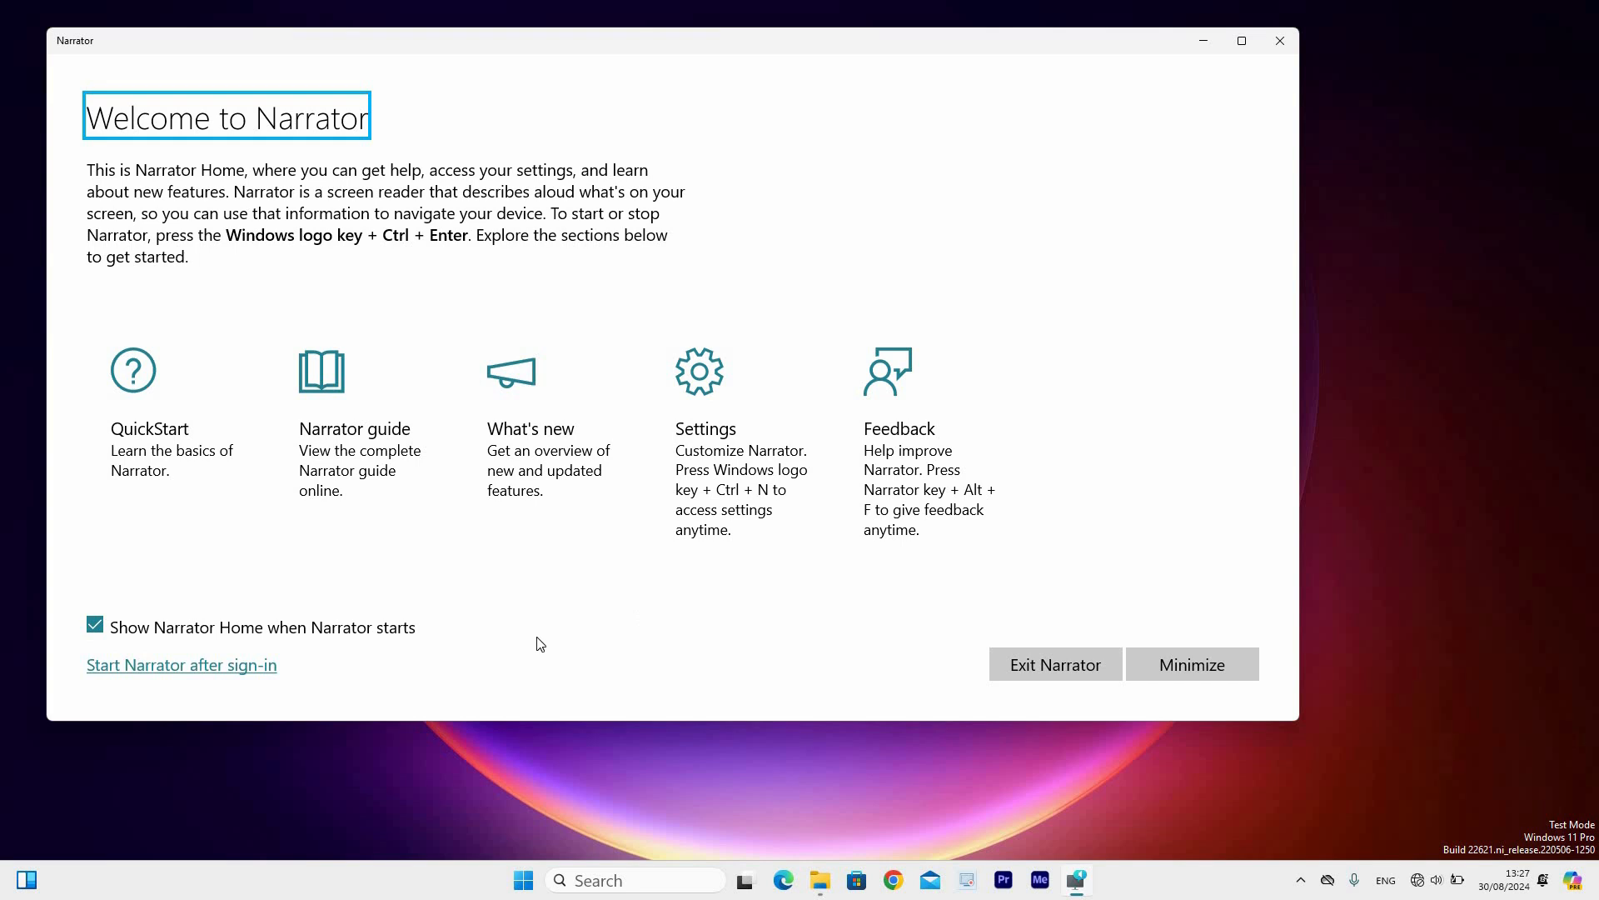